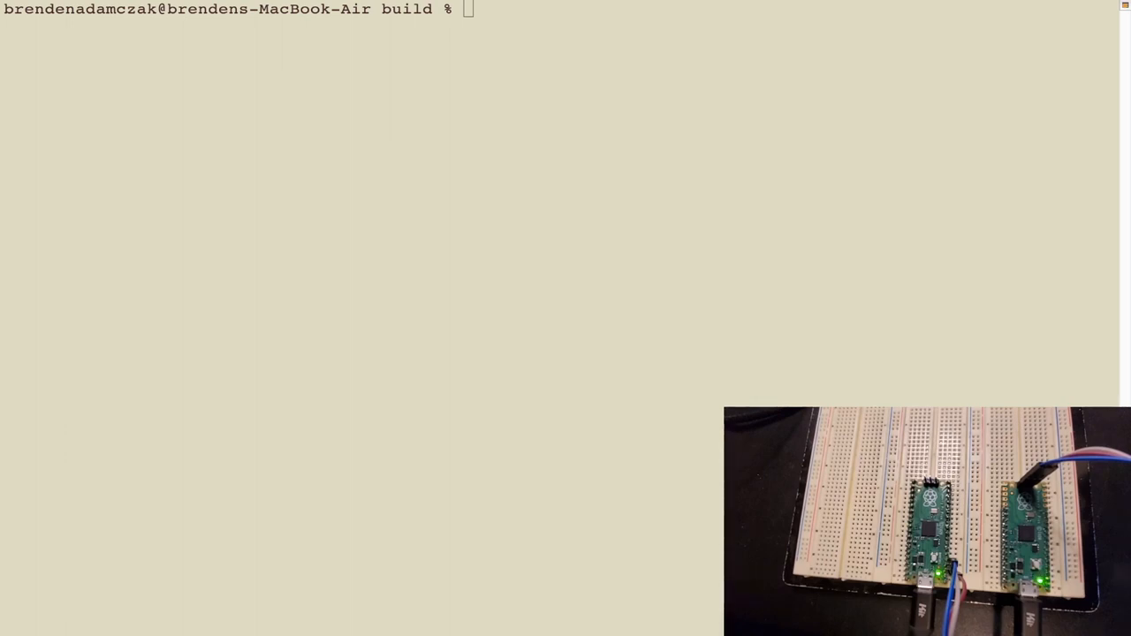
pyautogui.moveTo(455, 32)
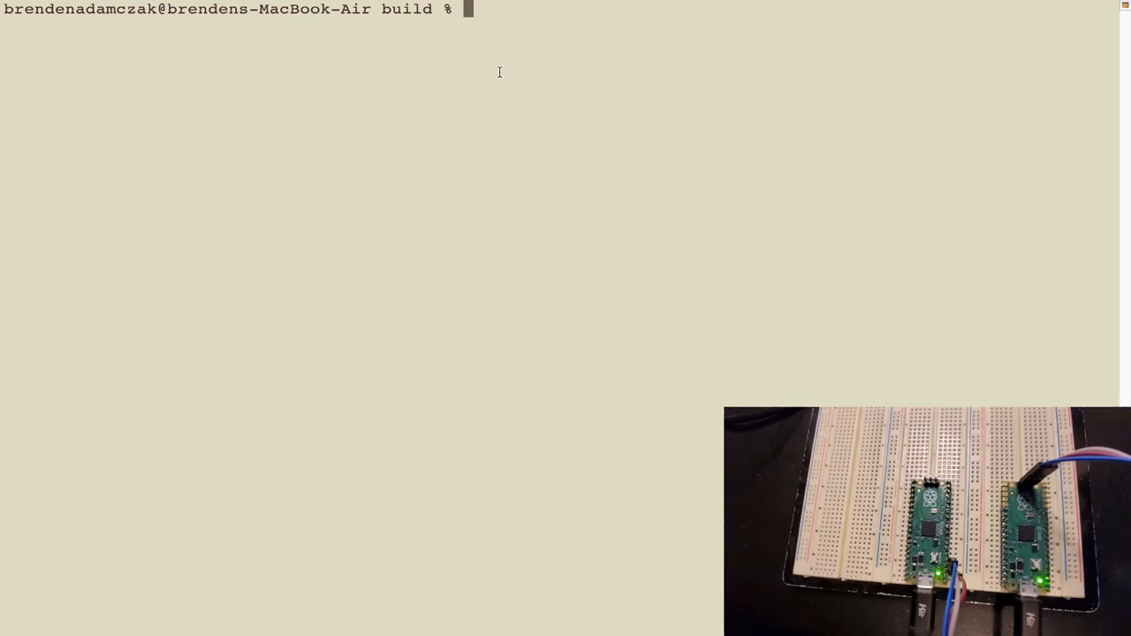
# Clear the screen, enter the openocd cmsis-dap command for blink.elf at adapter speed 5000, and highlight its options.
pyautogui.write('clear')
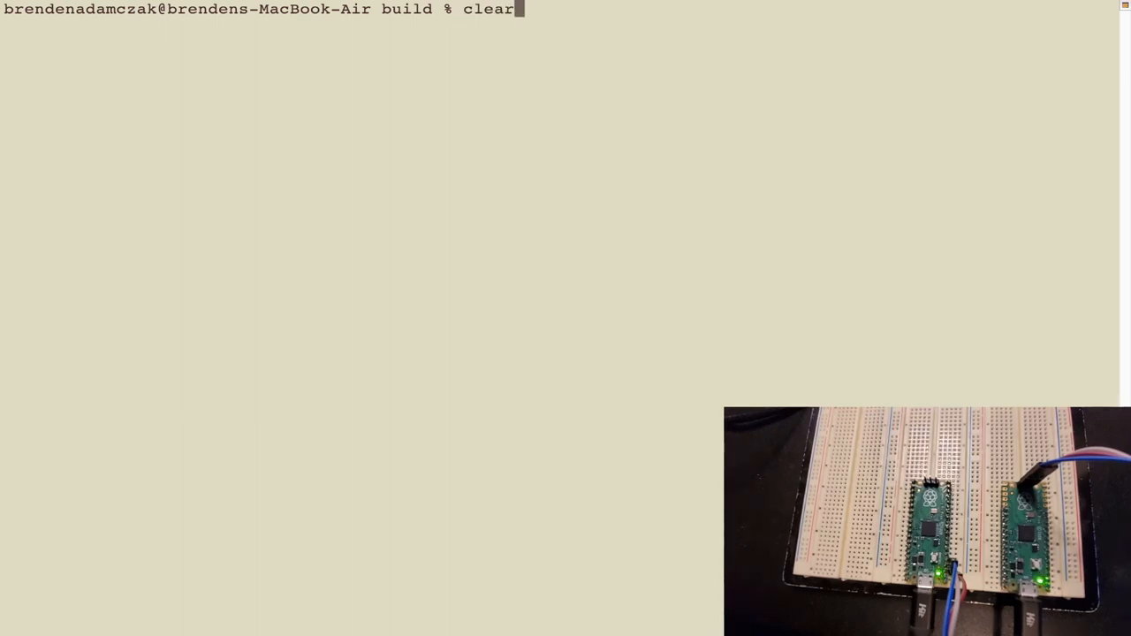
pyautogui.write('openocd -f interface/cmsis-dap.cfg -c "adapter speed 5000" -f target/rp2040.cfg -c "program blink.elf verify reset exit"')
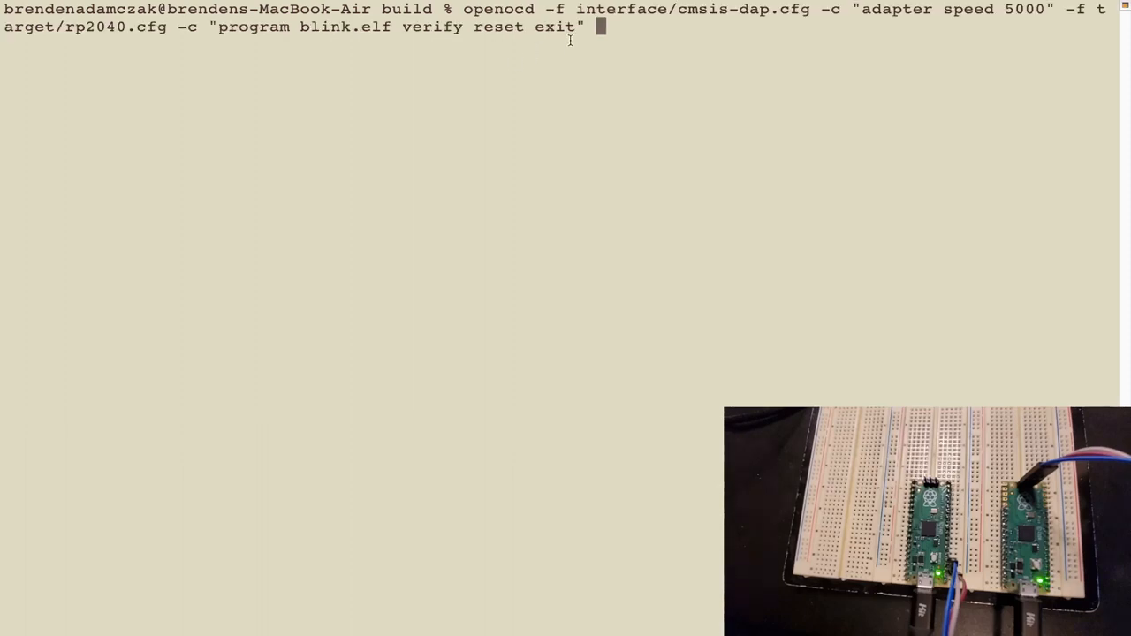
pyautogui.doubleClick(498, 9)
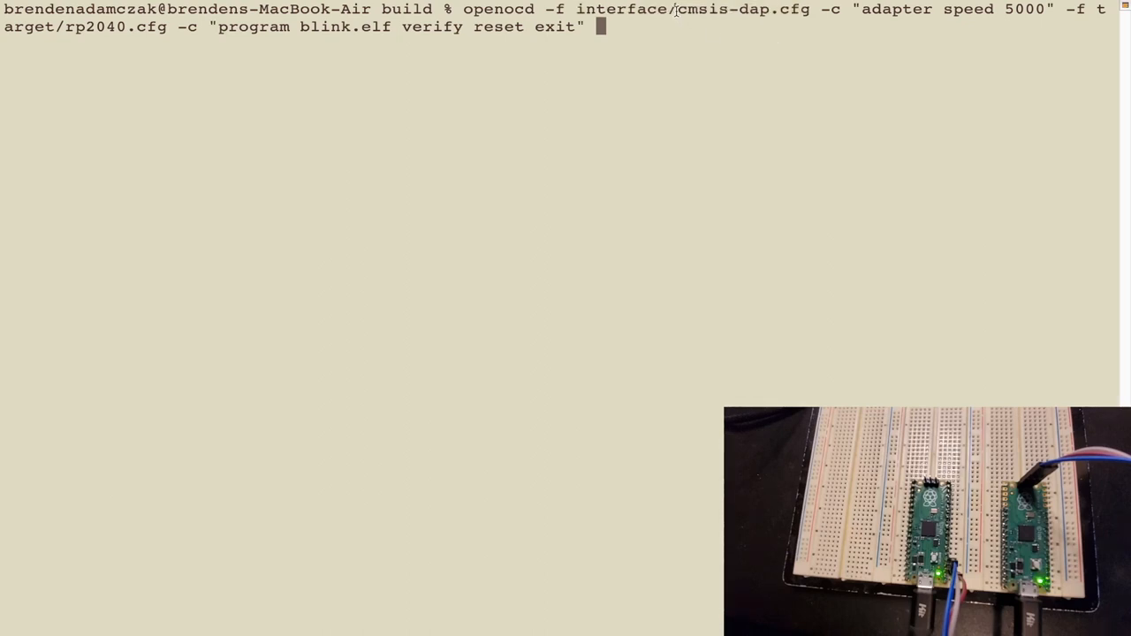
pyautogui.doubleClick(702, 9)
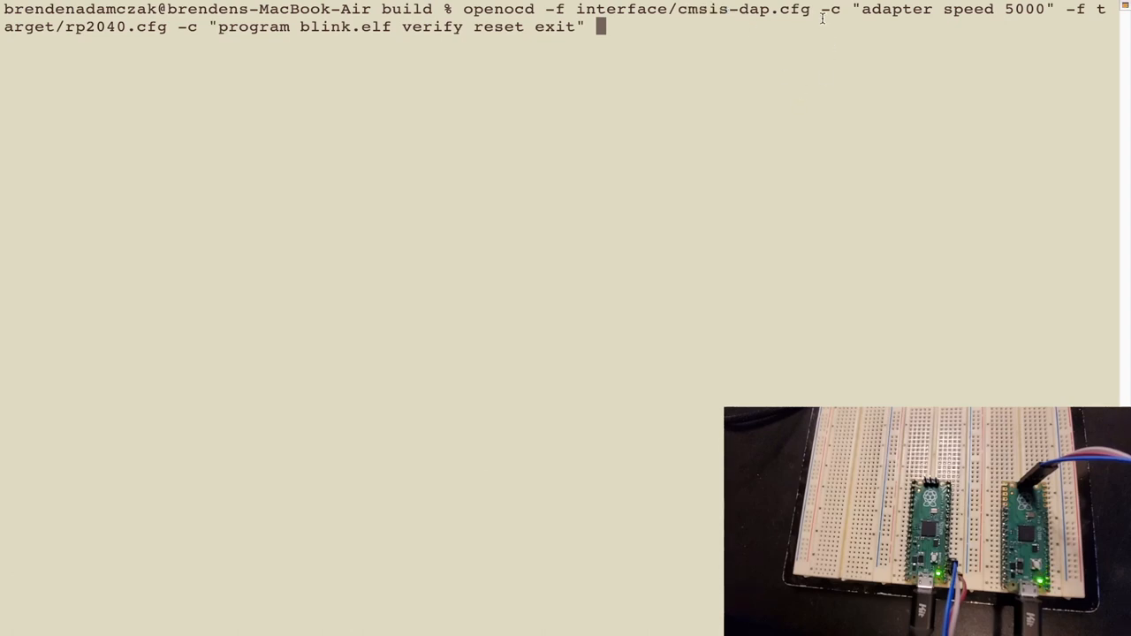
pyautogui.moveTo(817, 8); pyautogui.dragTo(1053, 9)
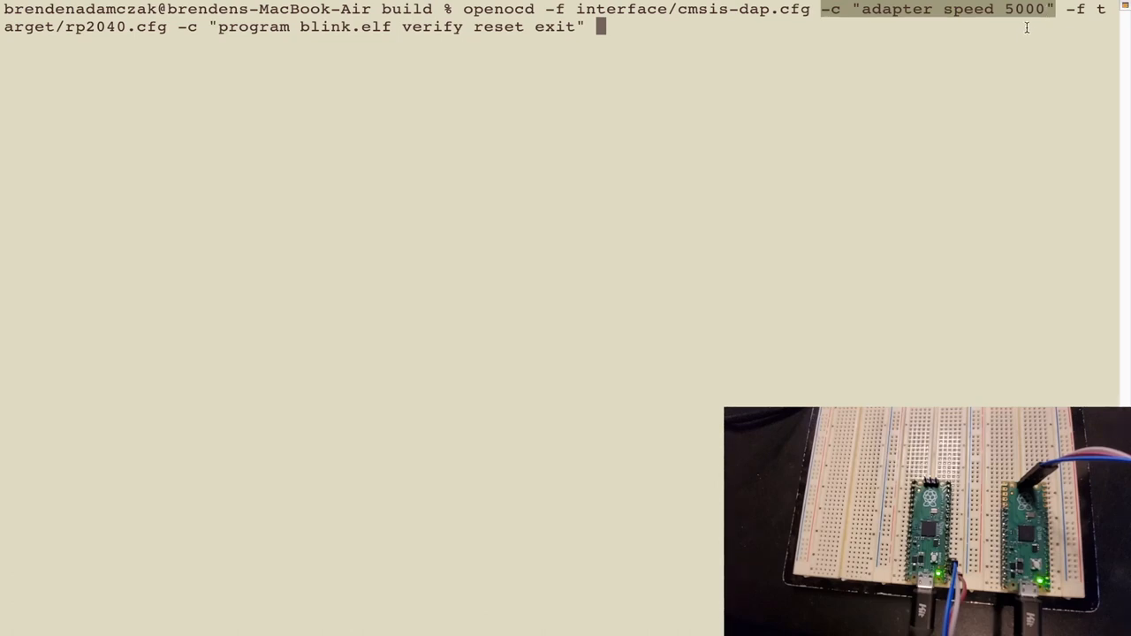
pyautogui.moveTo(1077, 18)
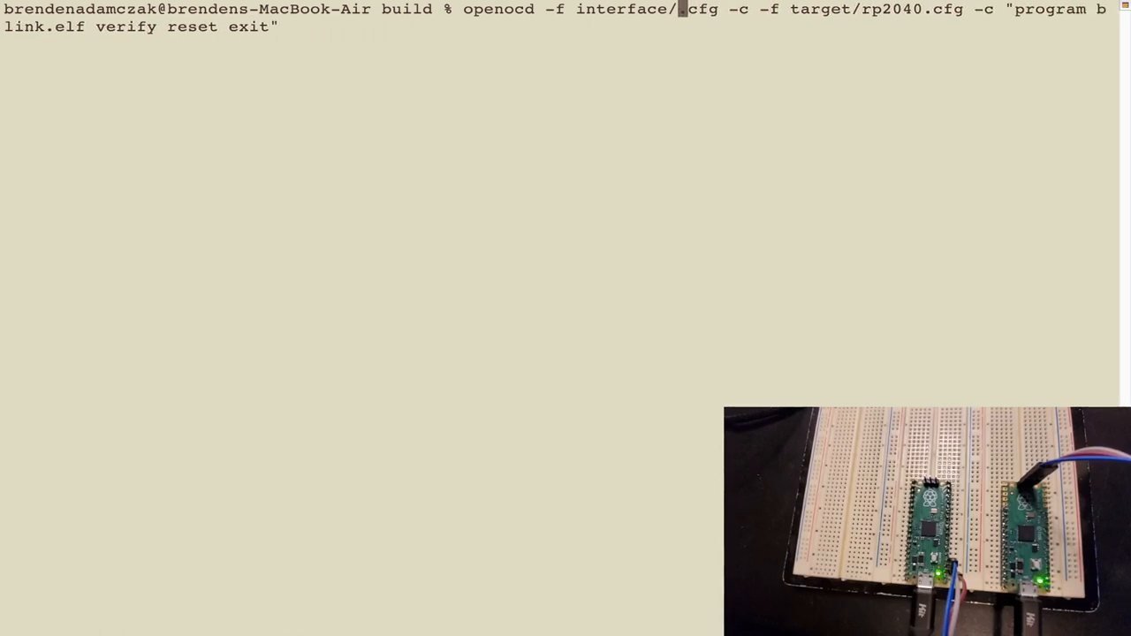
# Show the older interface/picoprobe.cfg openocd variant, then retype the cmsis-dap version at the prompt.
pyautogui.write('picoprobe')
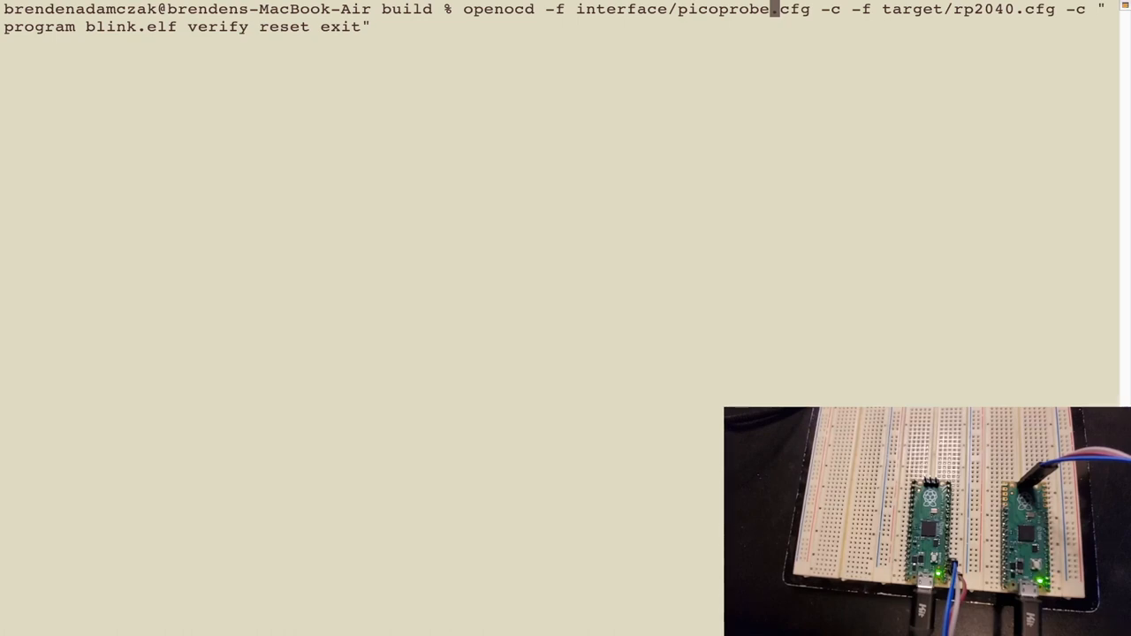
pyautogui.write('openocd -f interface/cmsis-dap.cfg -c "adapter speed 5000" -f target/rp2040.cfg -c "program blink.elf verify reset exit"')
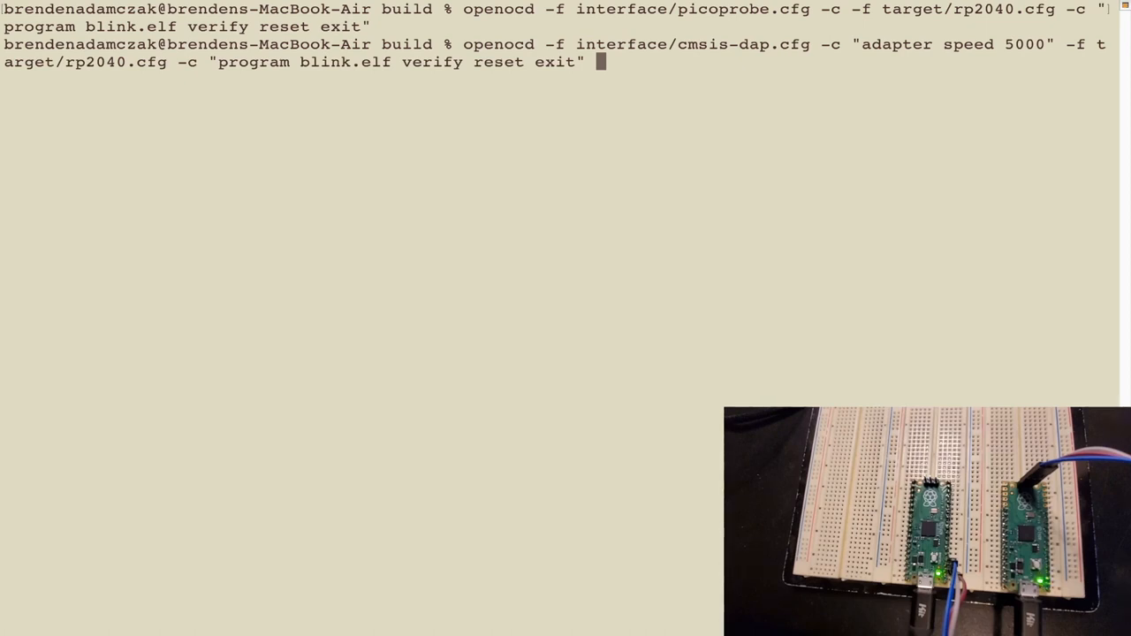
pyautogui.moveTo(508, 139)
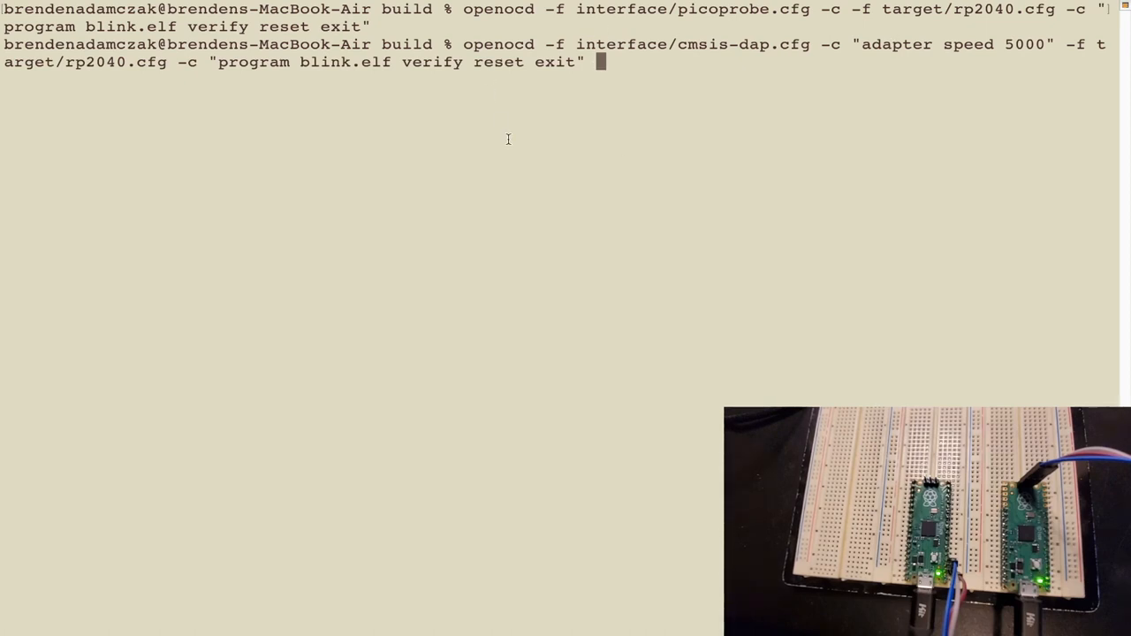
# Clear the screen, visit pico-sdk and return, then paste the note about copying 60-openocd.rules.
pyautogui.write('cle')
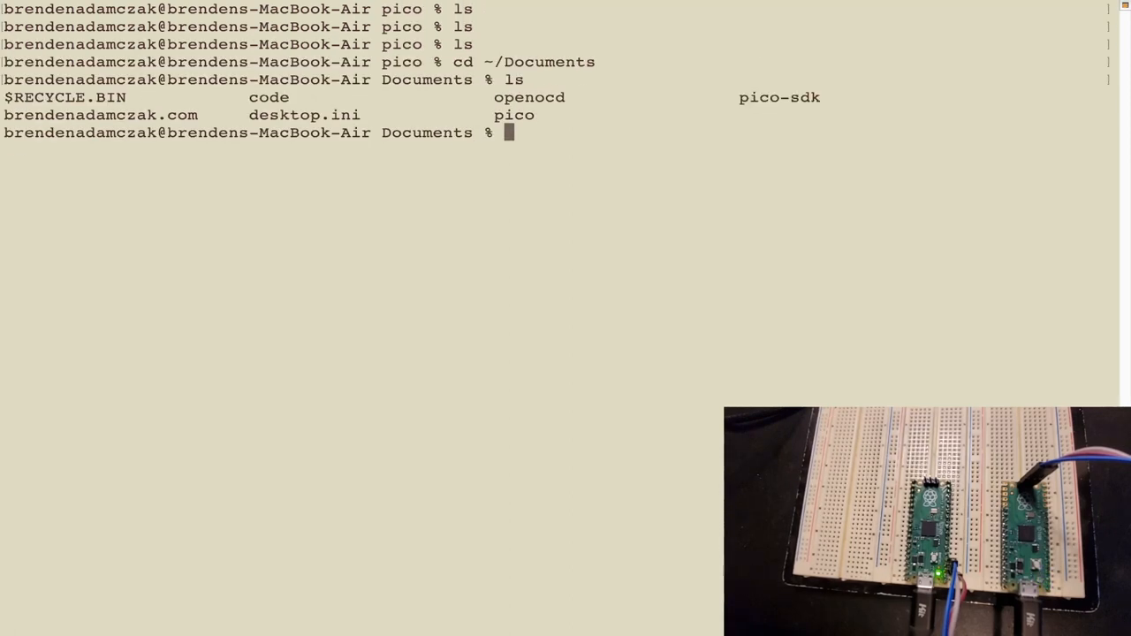
pyautogui.write('cd pico-sdk')
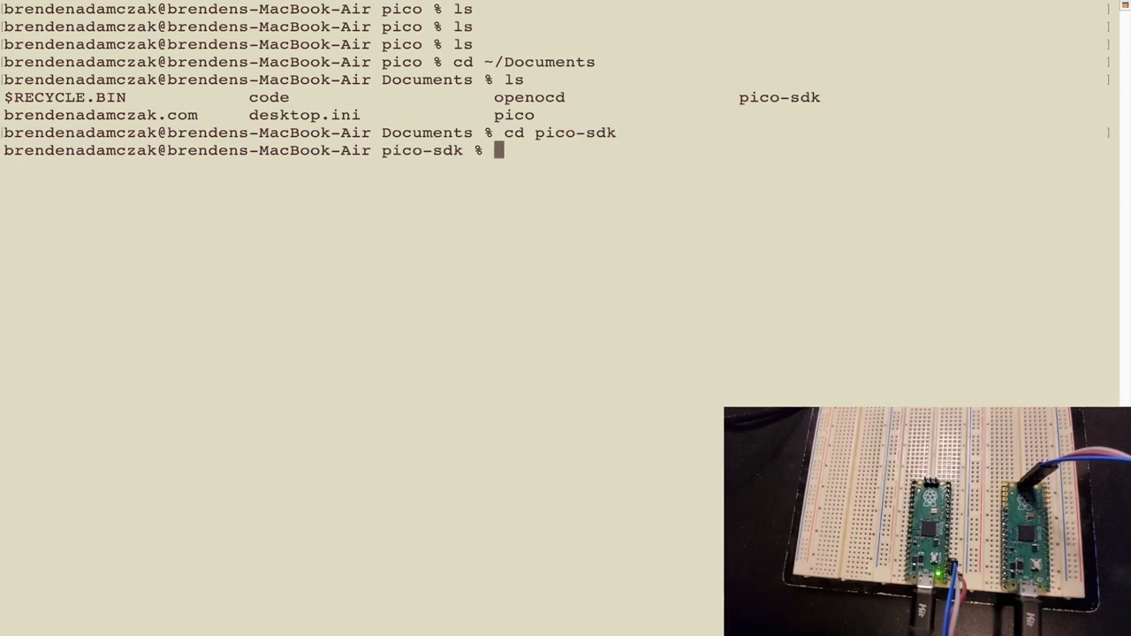
pyautogui.write('cd ..')
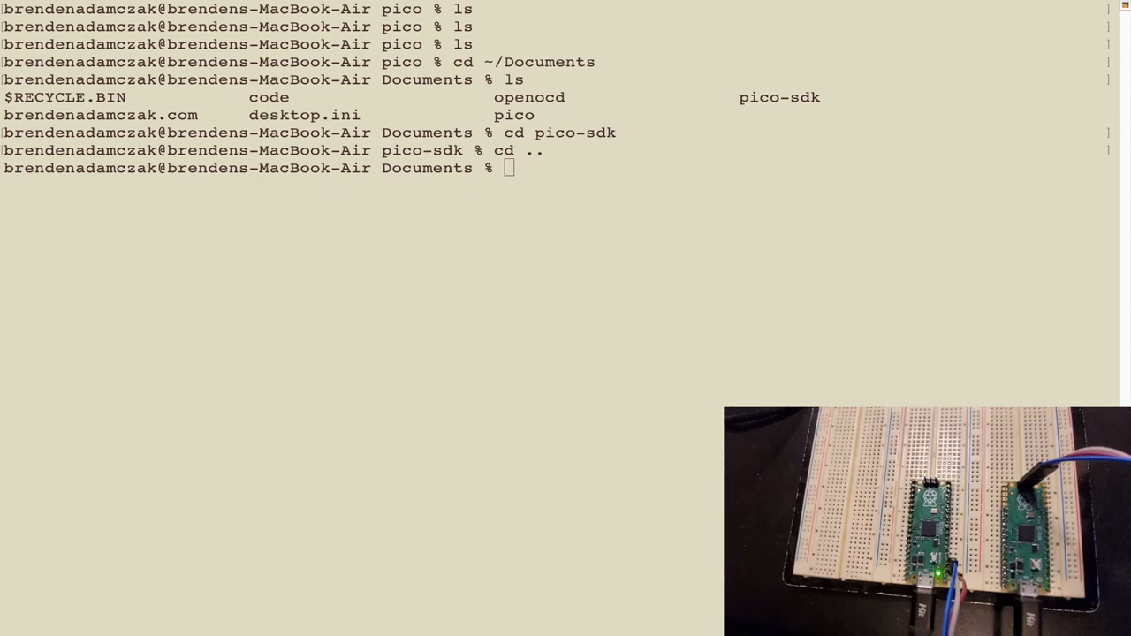
pyautogui.rightClick(515, 214)
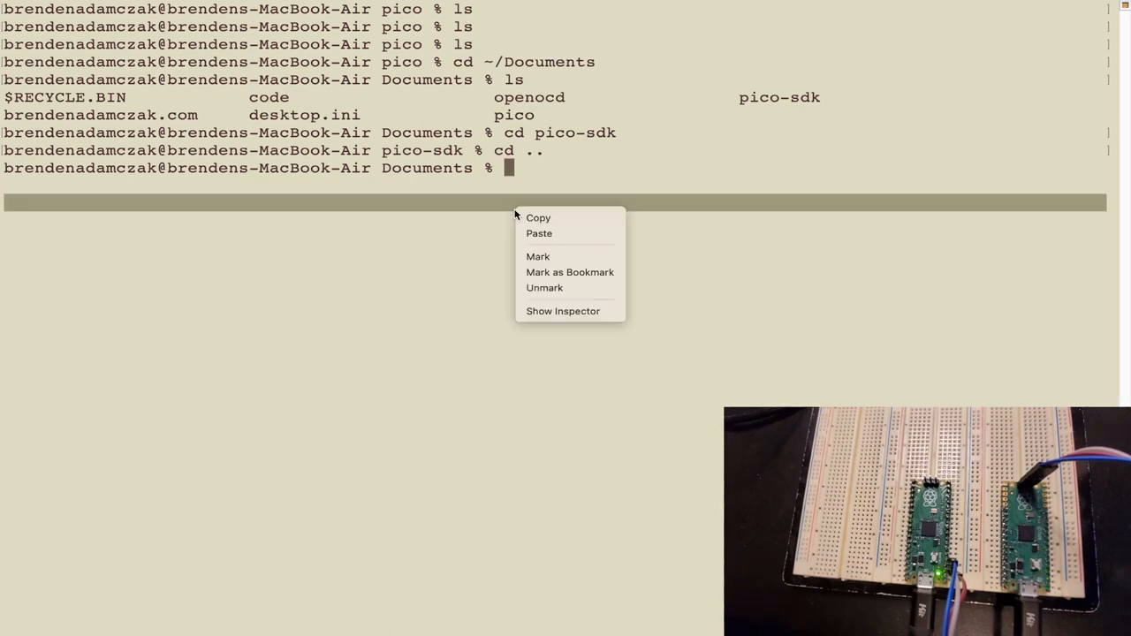
pyautogui.click(539, 233)
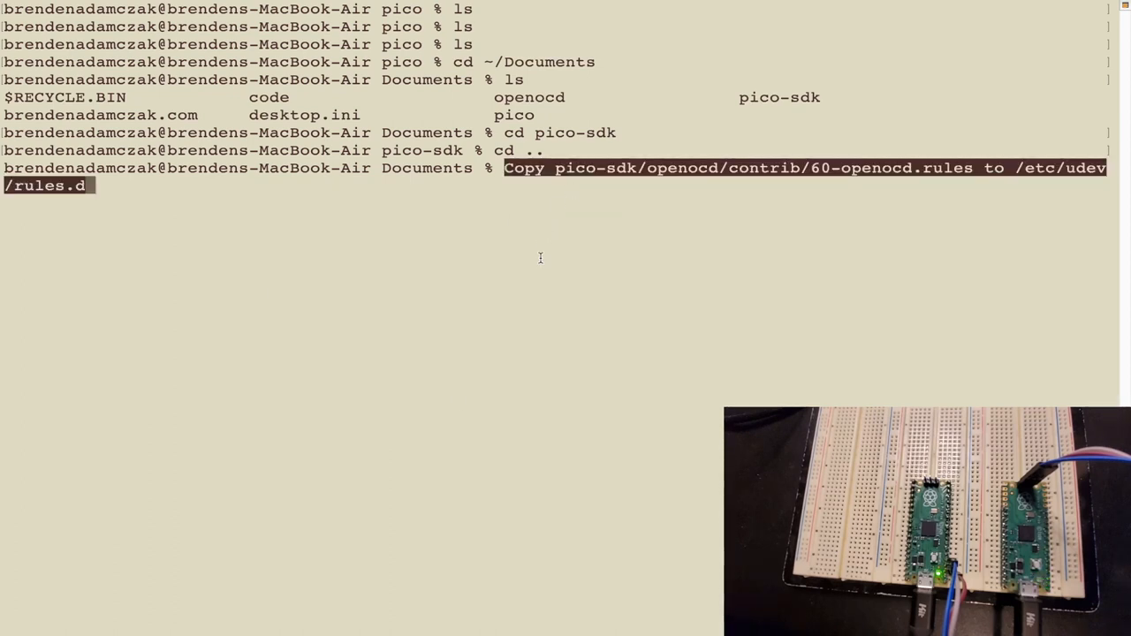
pyautogui.moveTo(849, 188)
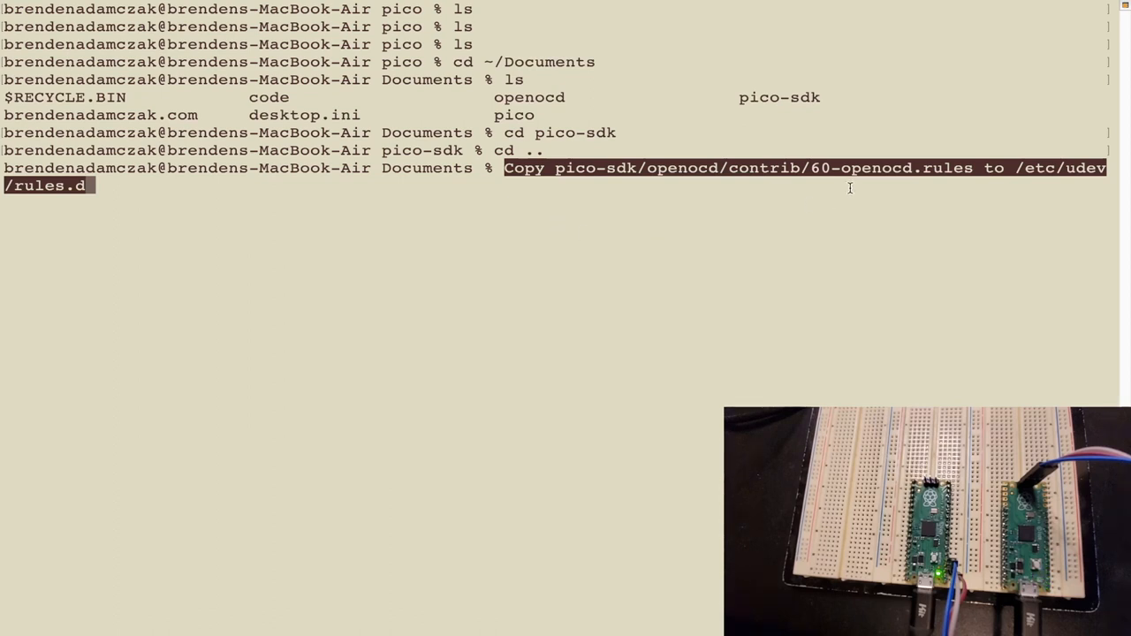
pyautogui.moveTo(852, 193)
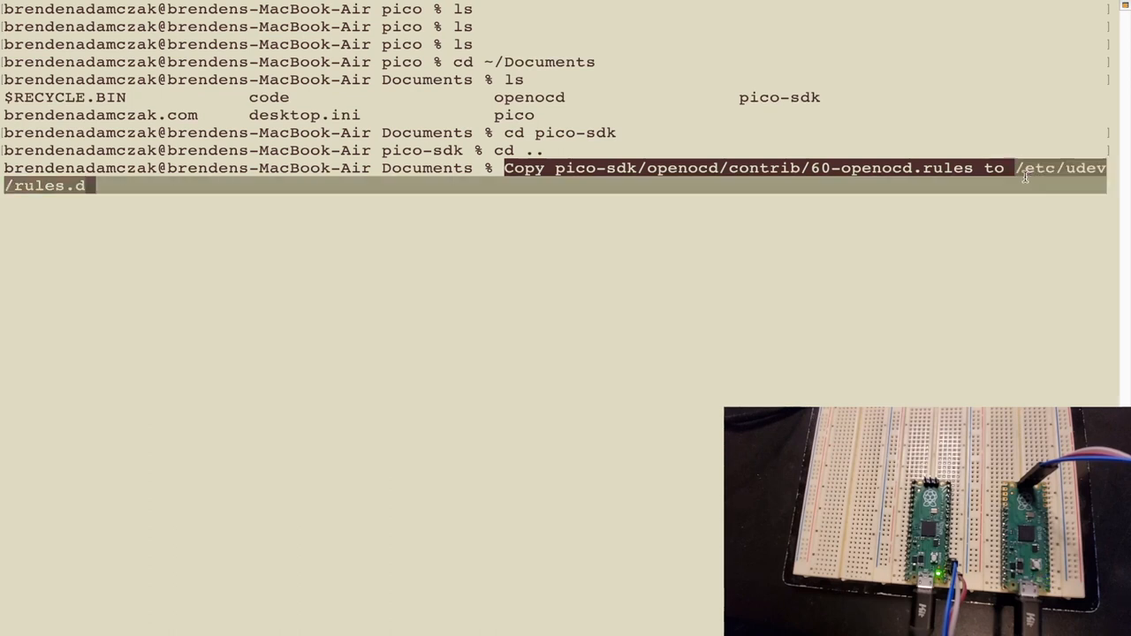
pyautogui.moveTo(1051, 189)
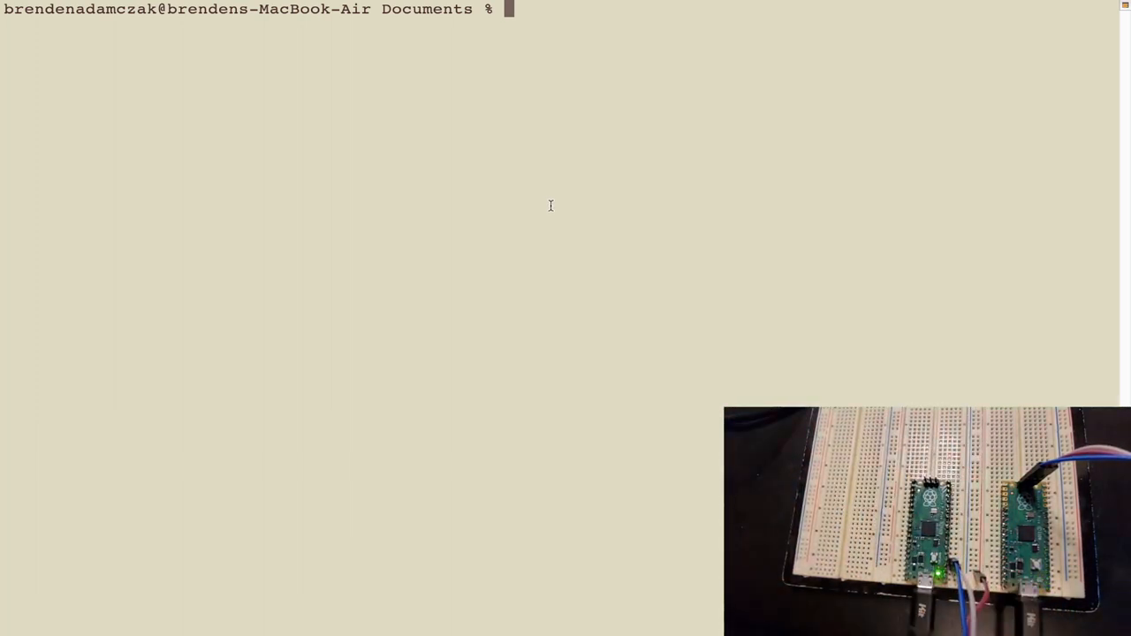
# List the Documents folder and change into the code directory.
pyautogui.write('ls')
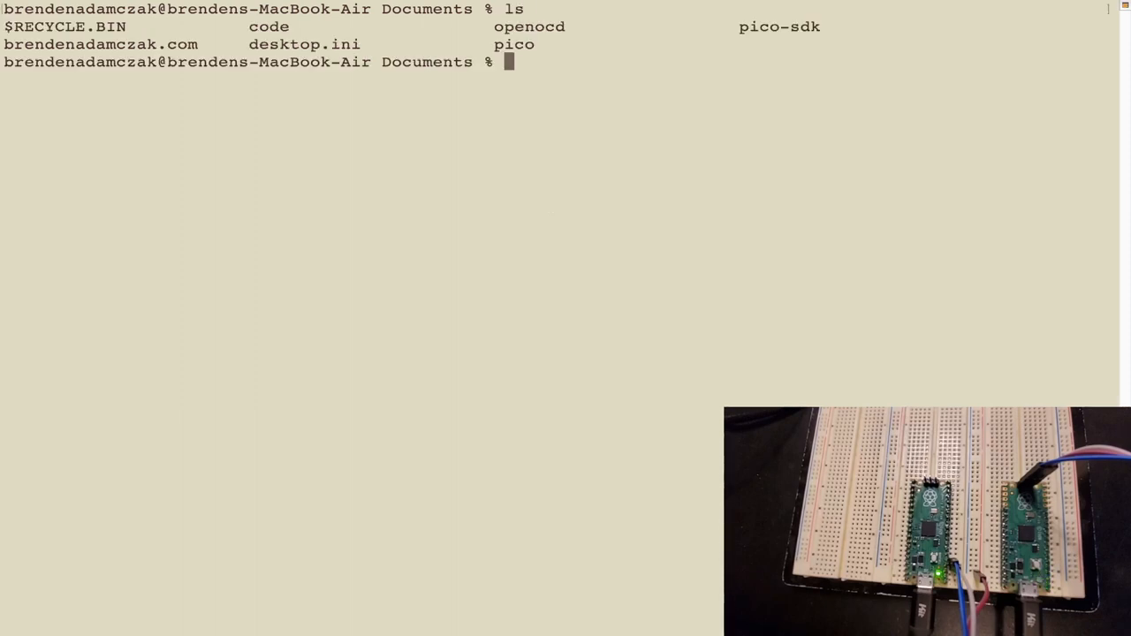
pyautogui.write('cd code')
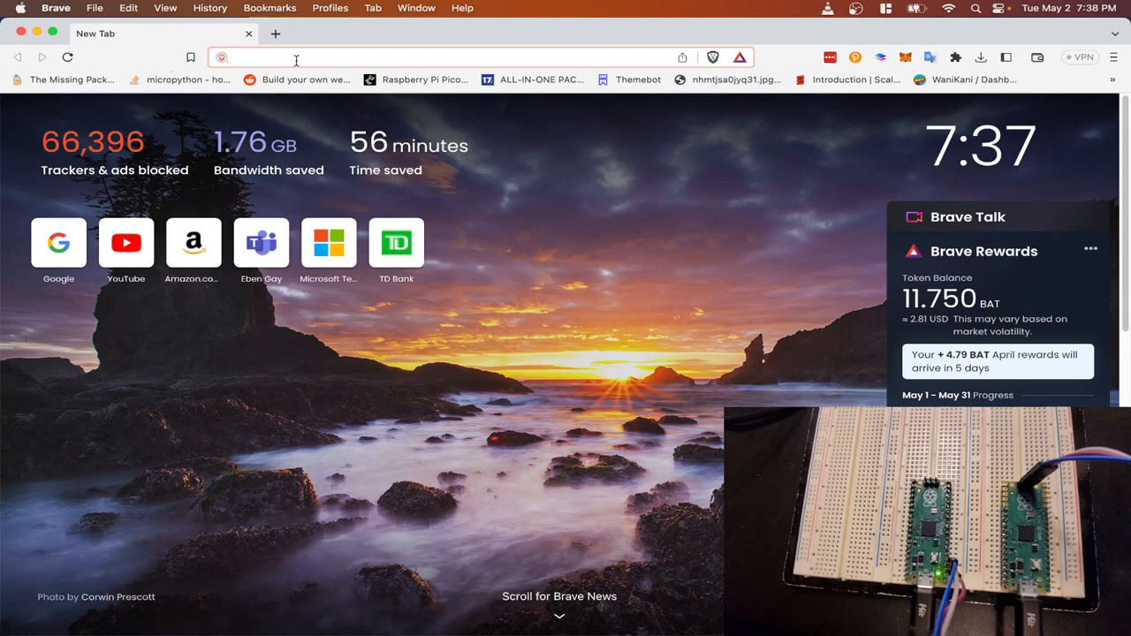
# Search Google for 'raspberry pi programmer github' and follow the results to GitHub.
pyautogui.write('google.com')
pyautogui.write('raspberry pi')
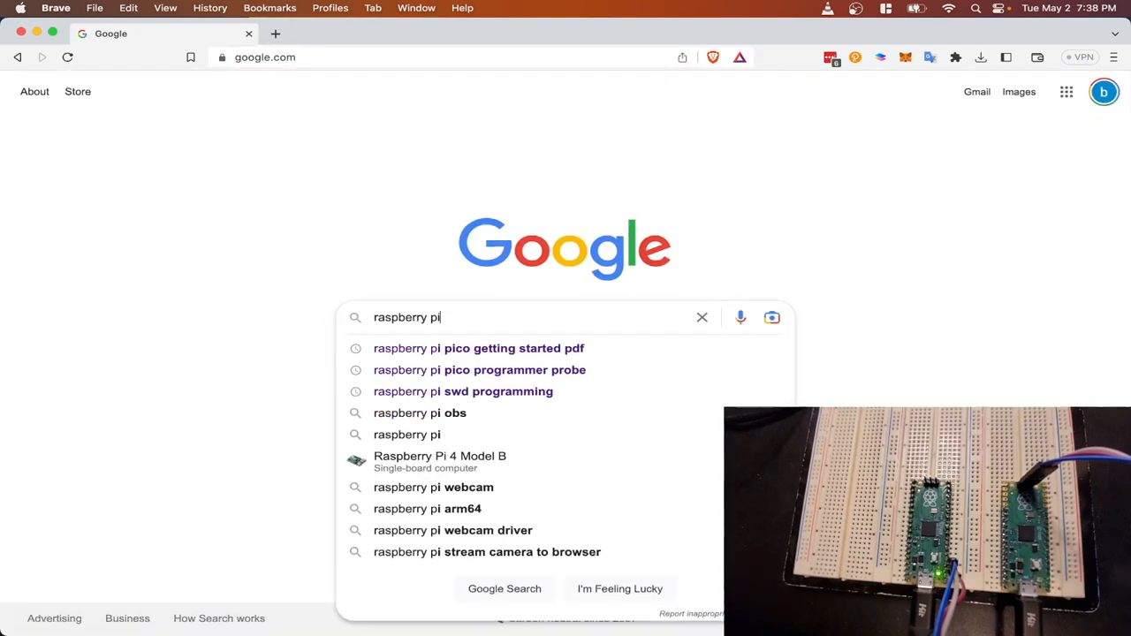
pyautogui.write('" "')
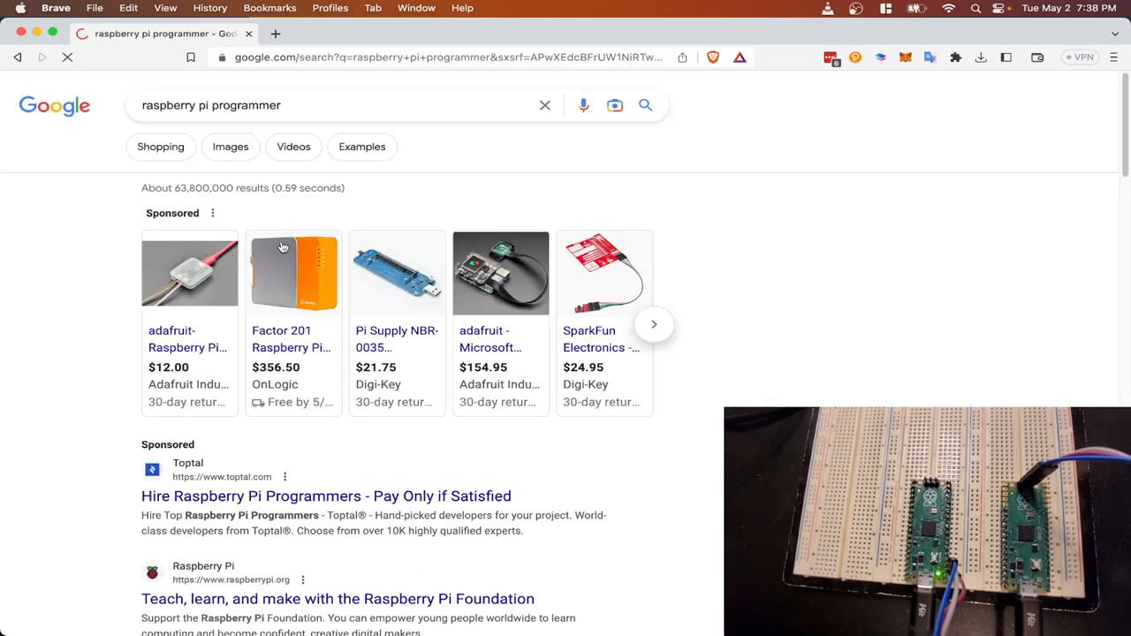
pyautogui.scroll(-3)
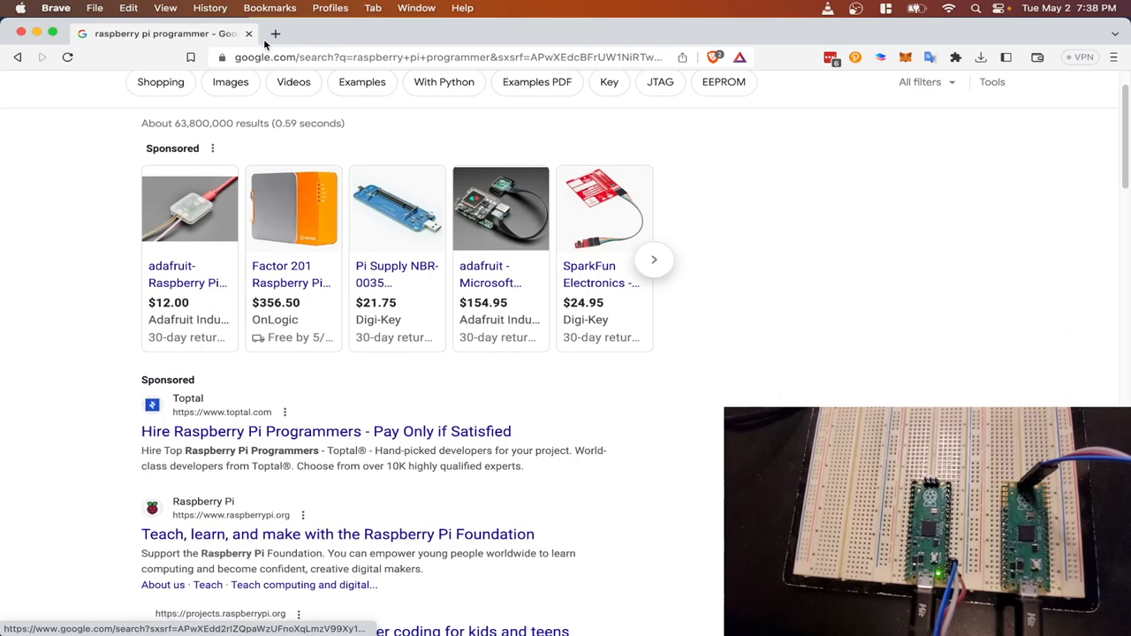
pyautogui.click(212, 105)
pyautogui.write('raspberry pi programmer github')
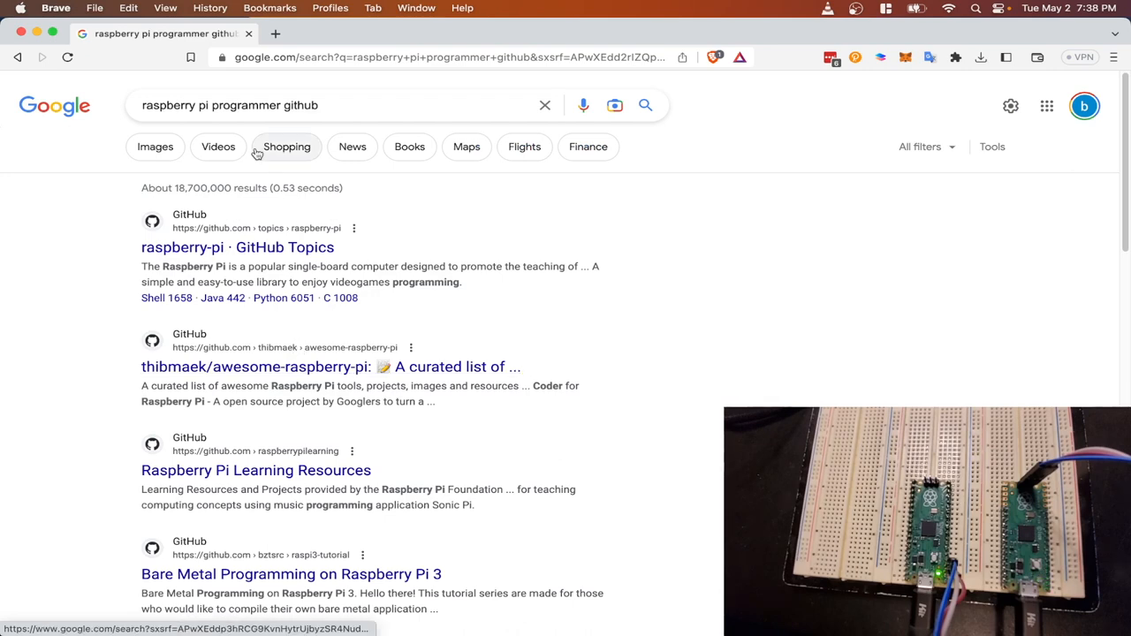
pyautogui.click(230, 105)
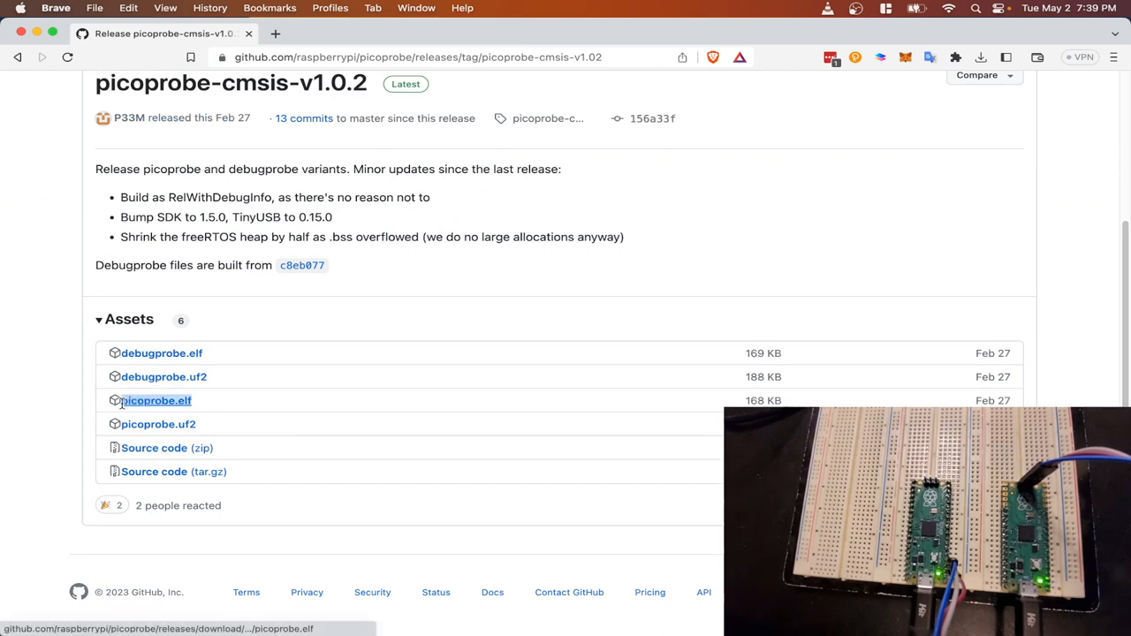
pyautogui.moveTo(221, 424)
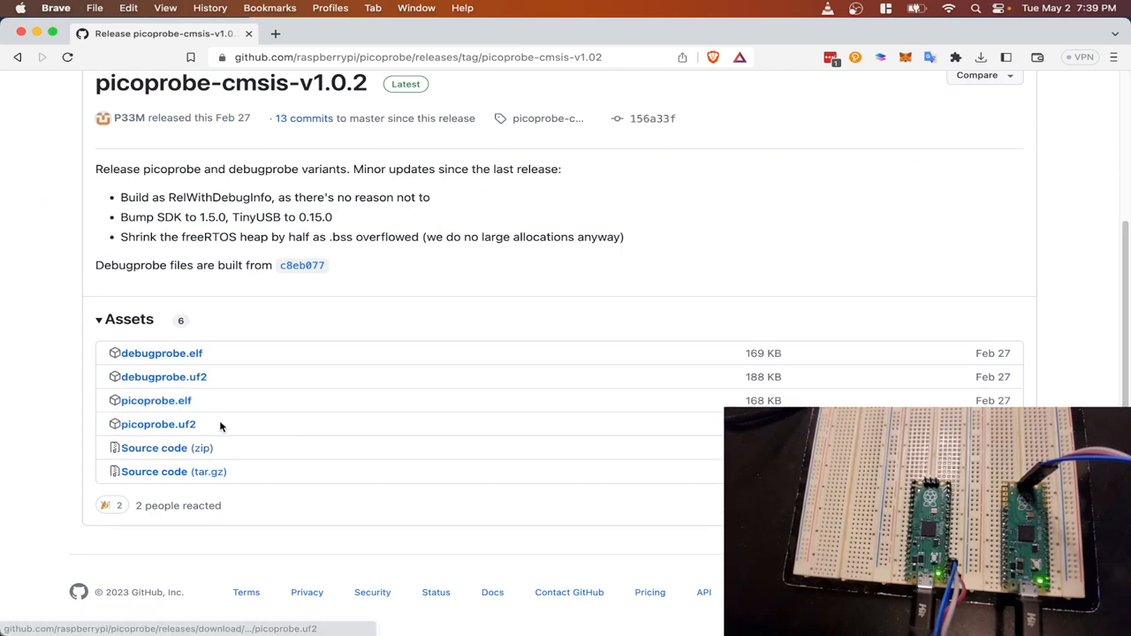
# Download picoprobe.uf2 from the picoprobe-cmsis-v1.0.2 release assets.
pyautogui.click(158, 424)
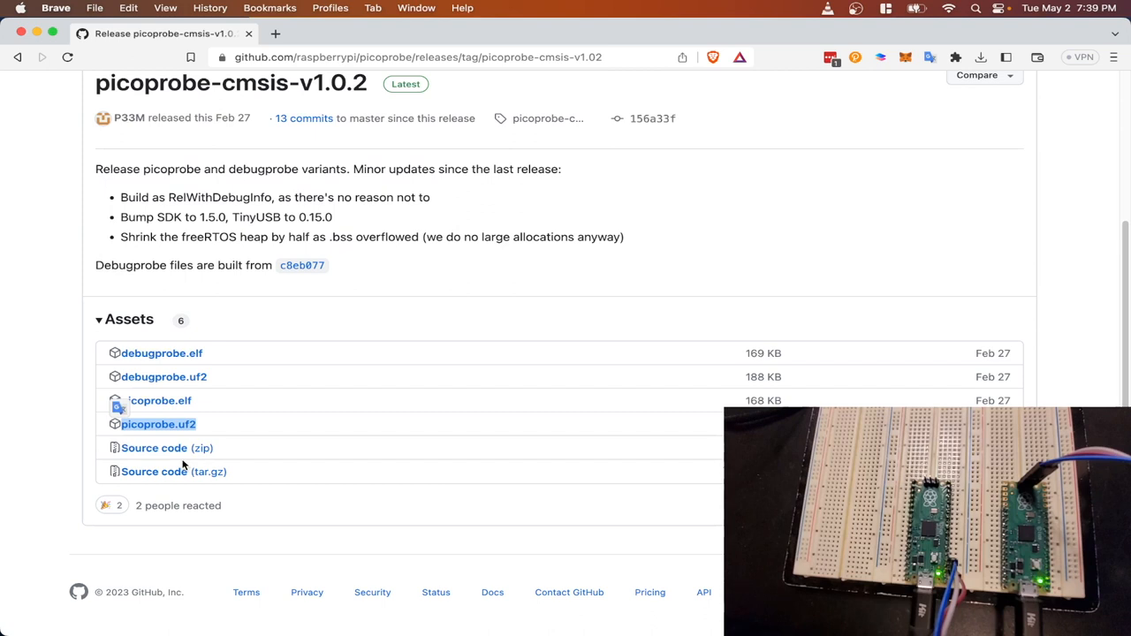
pyautogui.moveTo(247, 386)
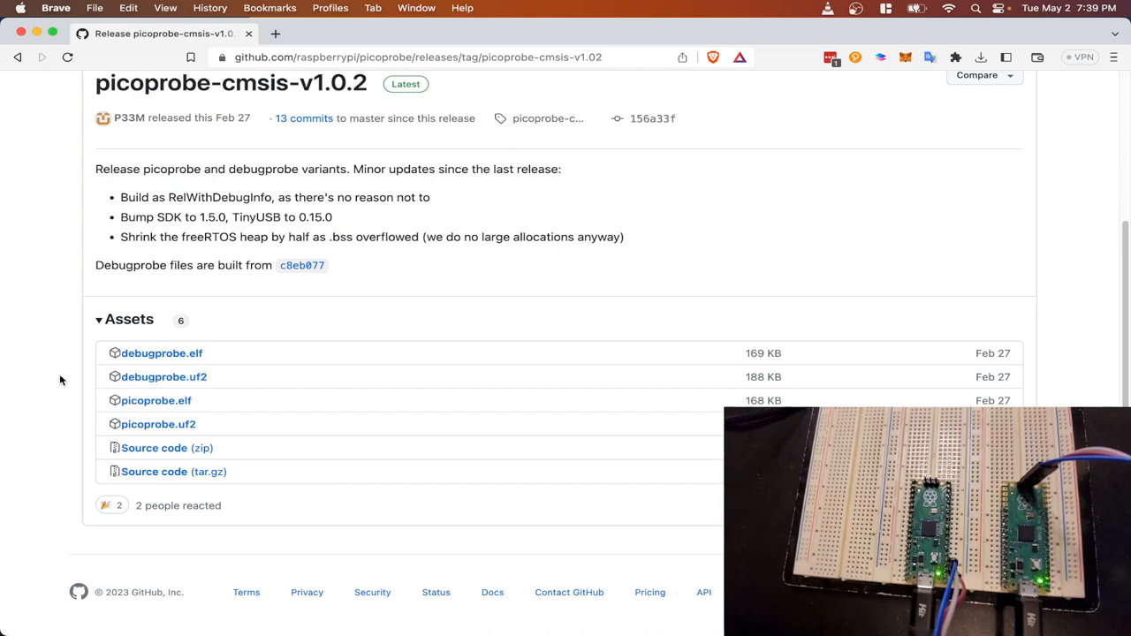
pyautogui.moveTo(233, 360)
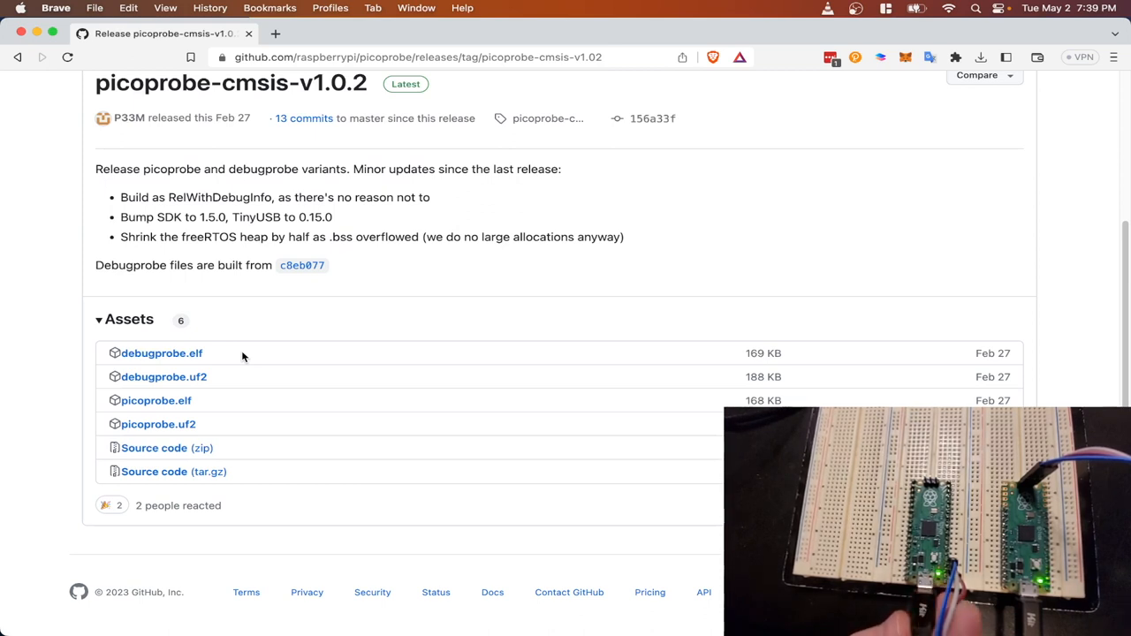
pyautogui.moveTo(234, 352)
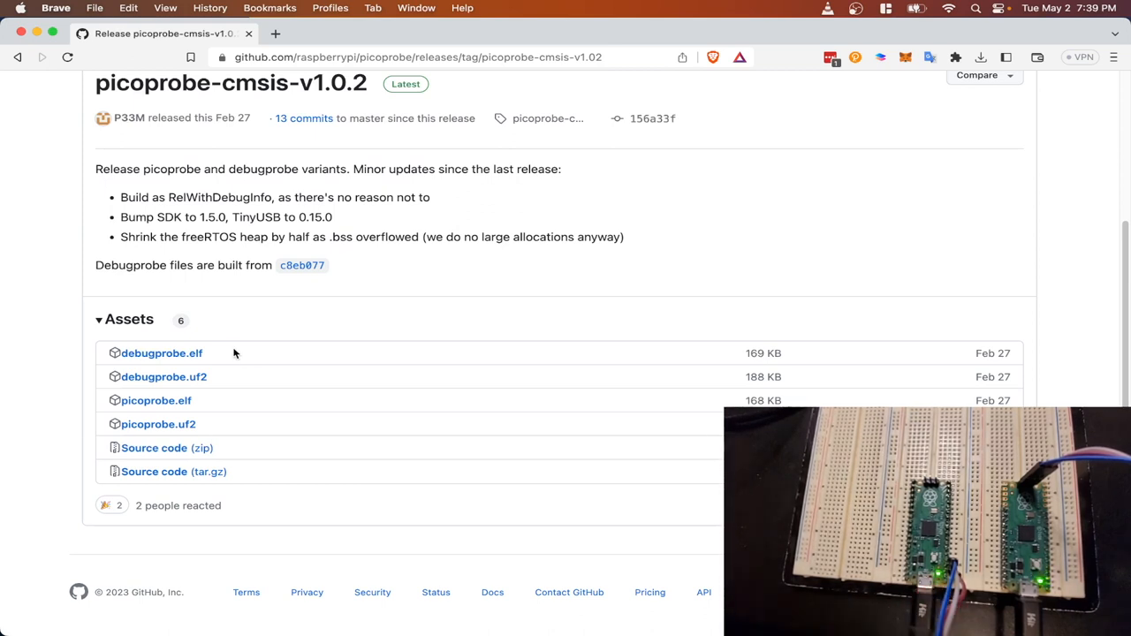
pyautogui.moveTo(192, 106)
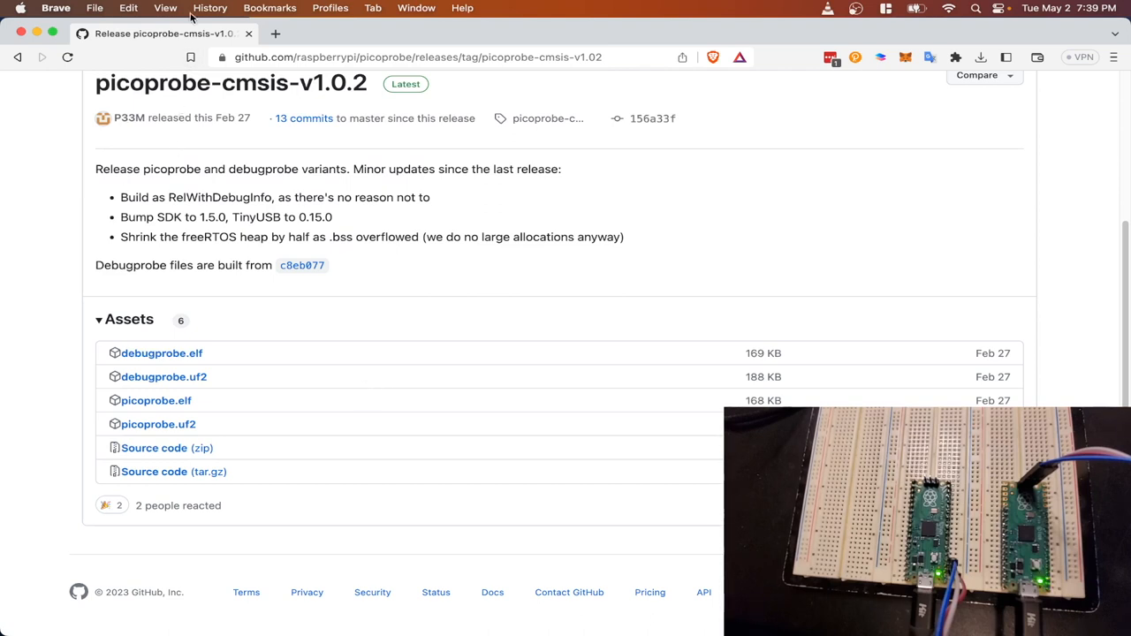
pyautogui.moveTo(280, 91)
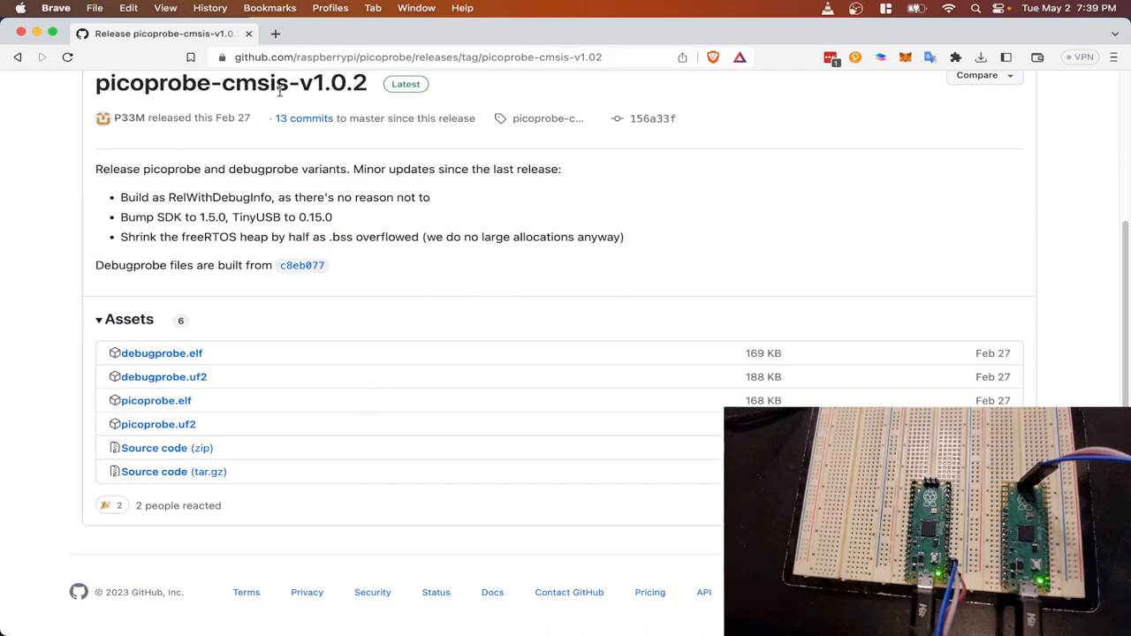
pyautogui.moveTo(449, 141)
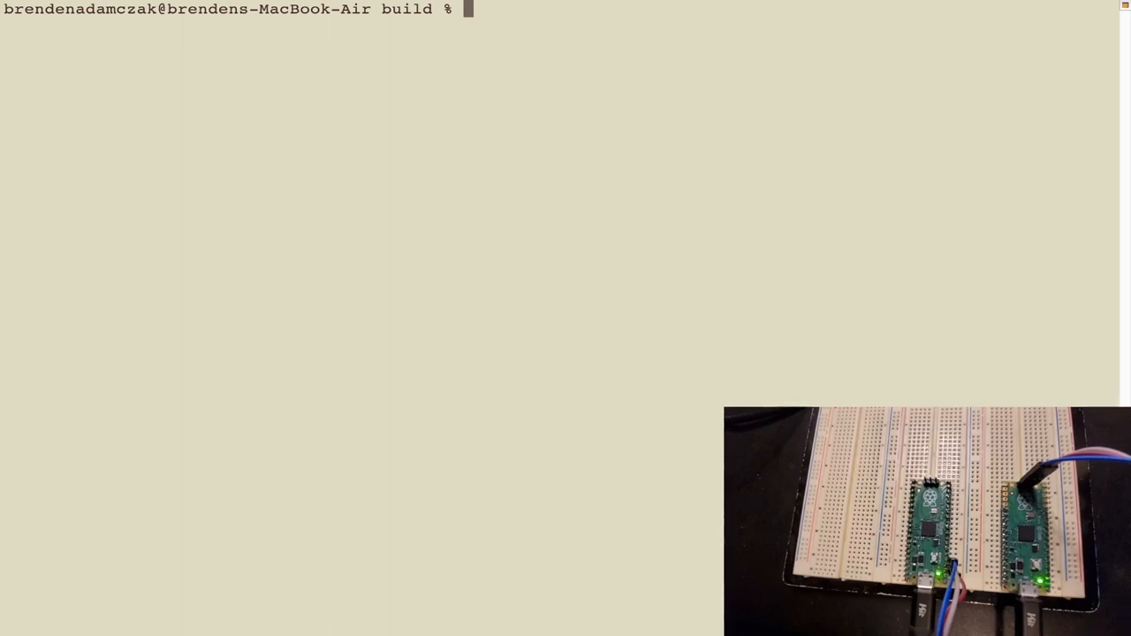
# Confirm openocd resolves to /usr/local/bin/openocd, list the build folder, and run openocd bare.
pyautogui.write('type')
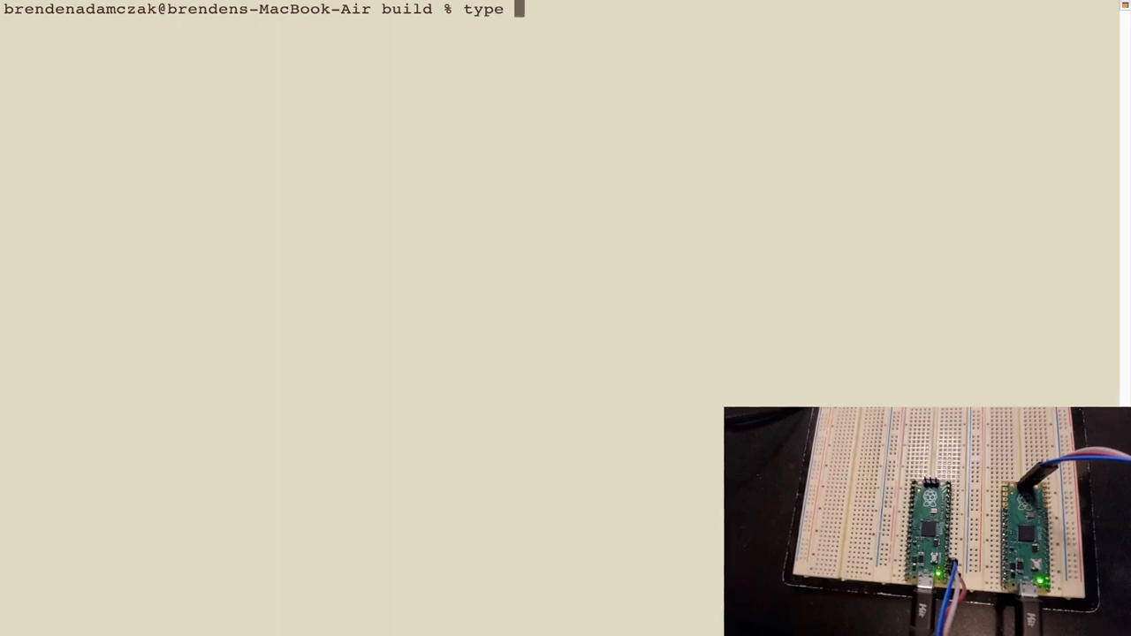
pyautogui.write('openocd')
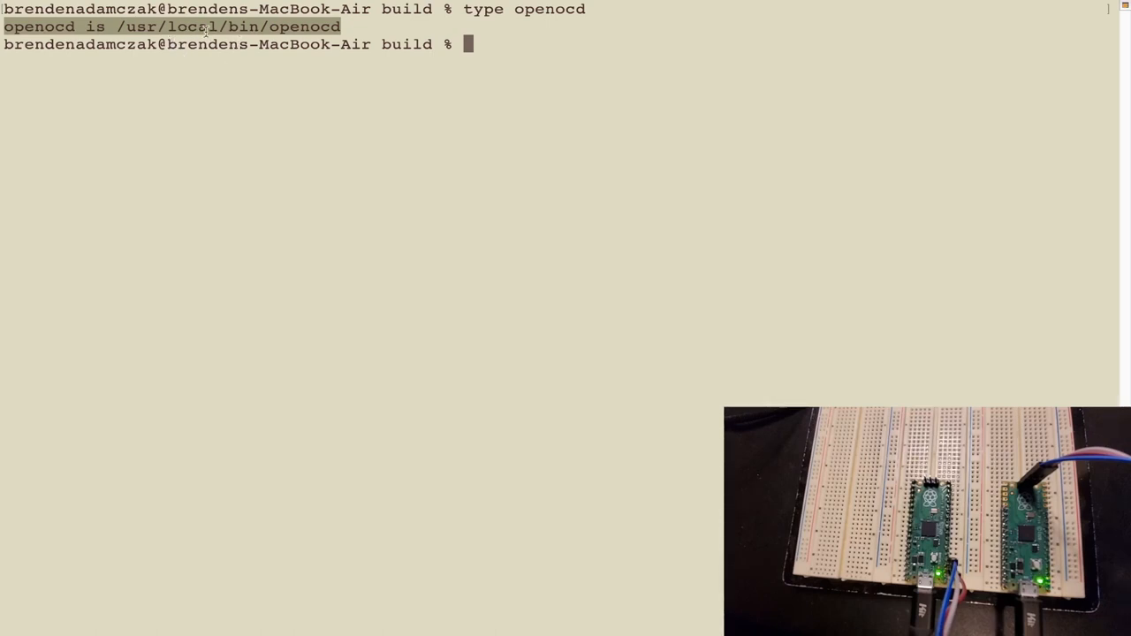
pyautogui.write('ls')
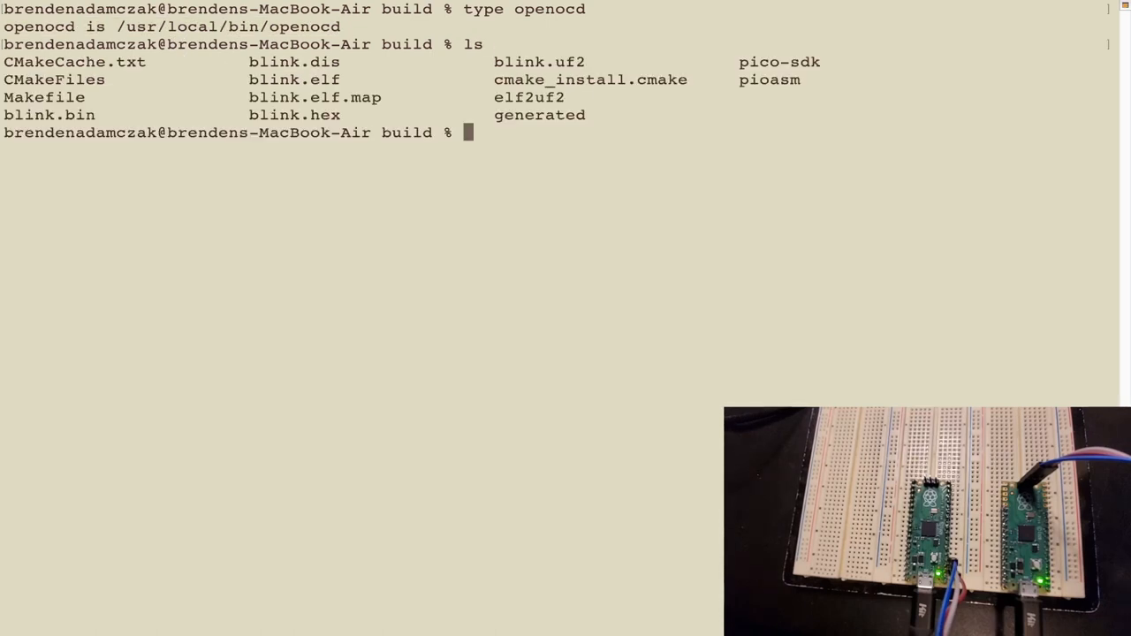
pyautogui.write('cd')
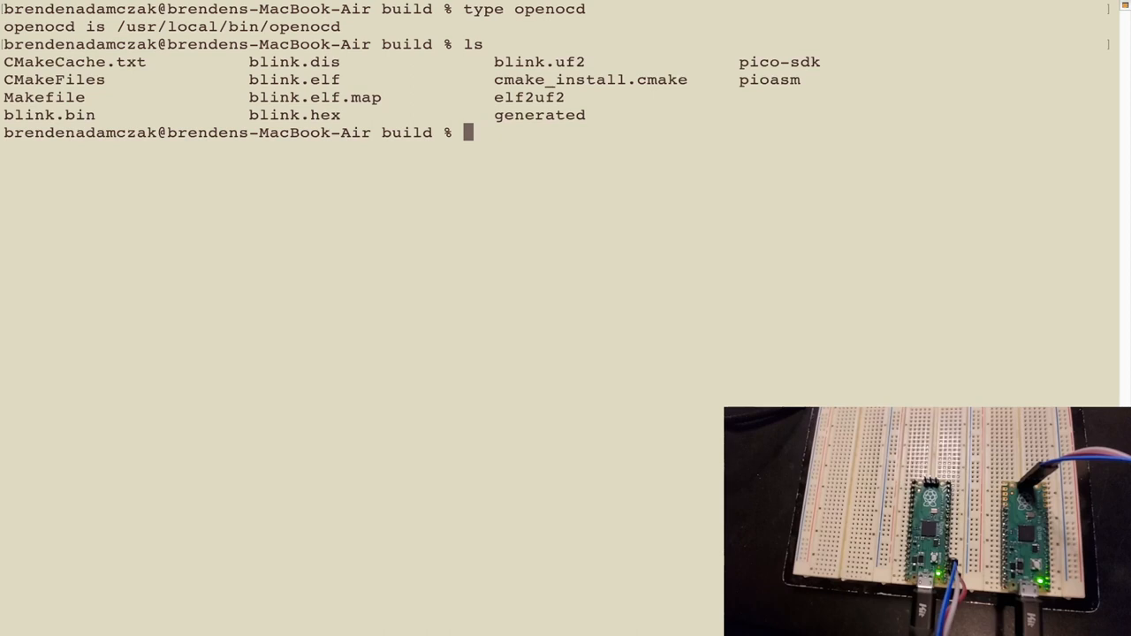
pyautogui.write('openocd')
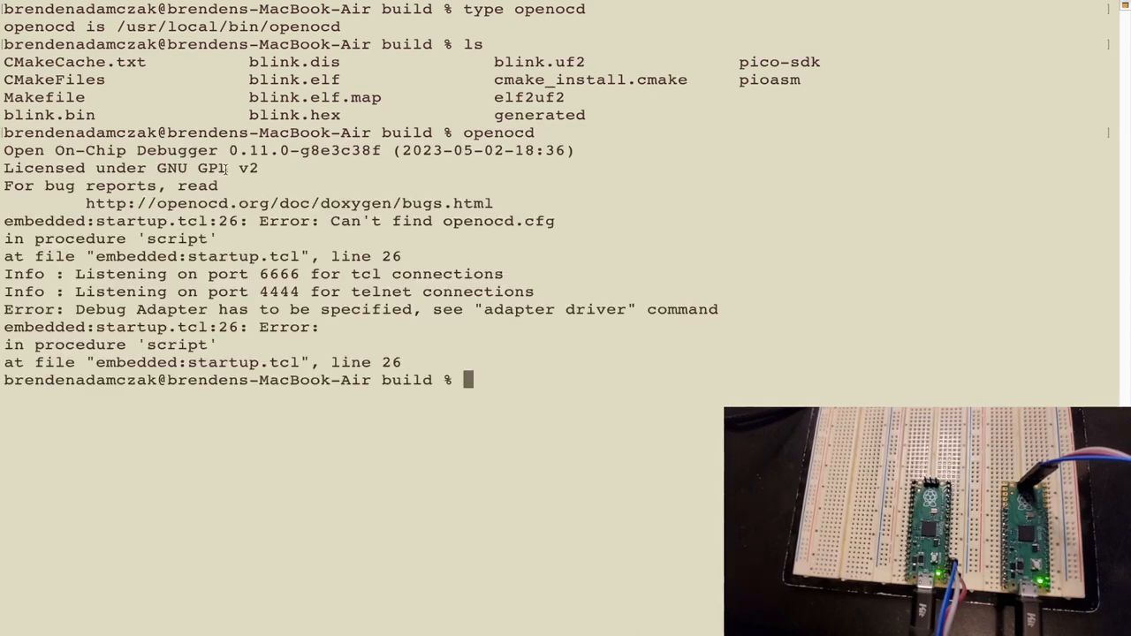
pyautogui.doubleClick(327, 150)
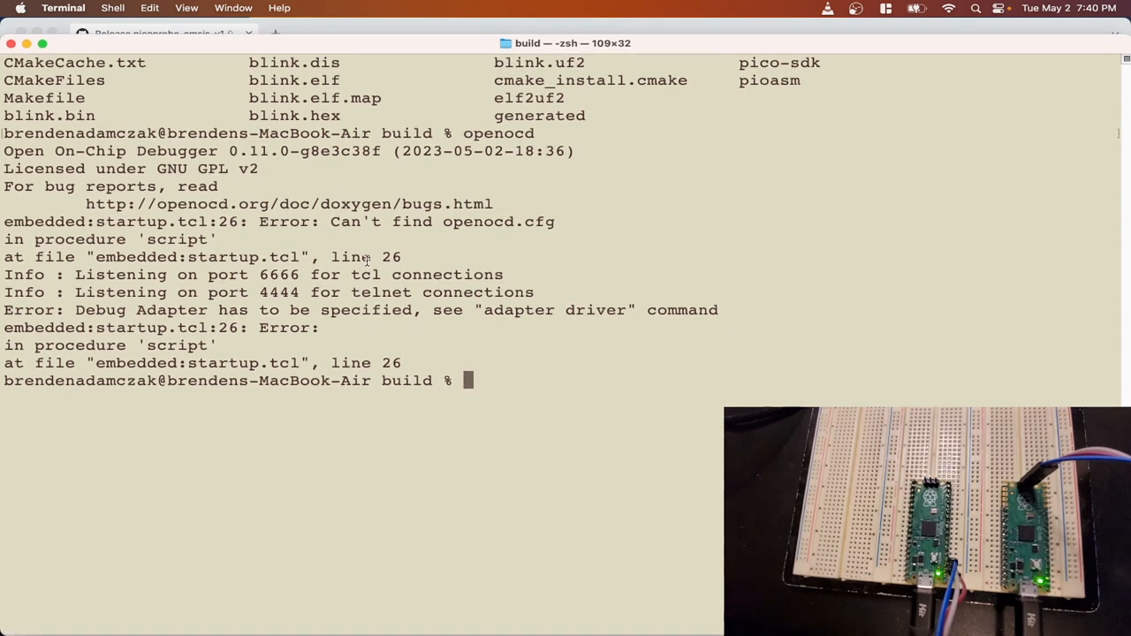
# Move into the openocd source folder and enter ./configure --disable-werror with pkg-config Capstone flags.
pyautogui.write('ls')
pyautogui.write('cd ..')
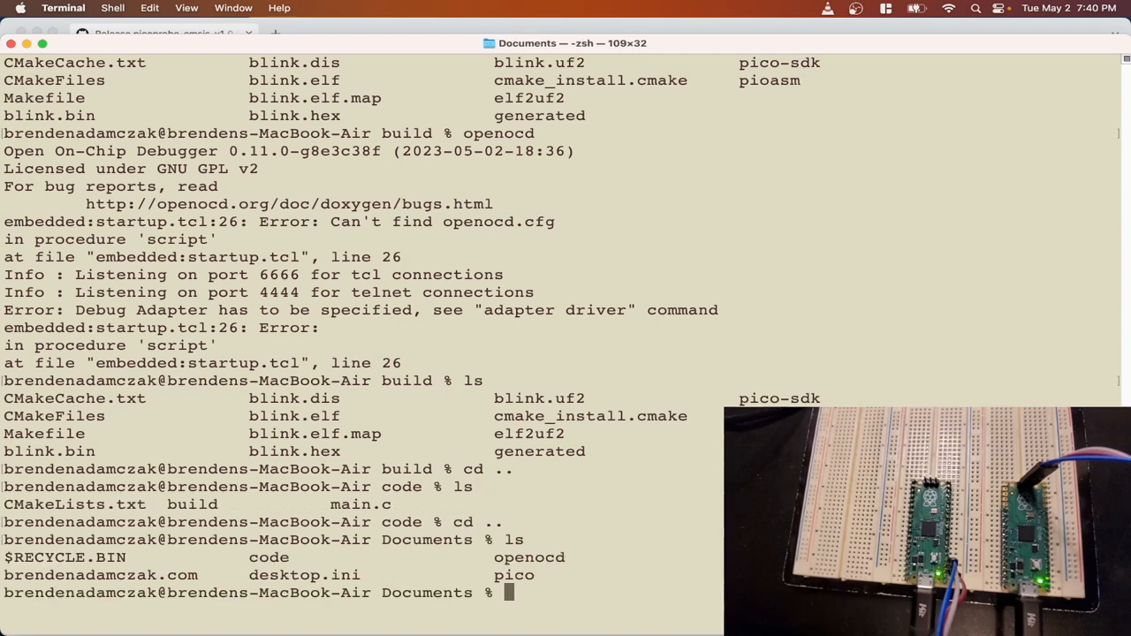
pyautogui.write('cd openocd/')
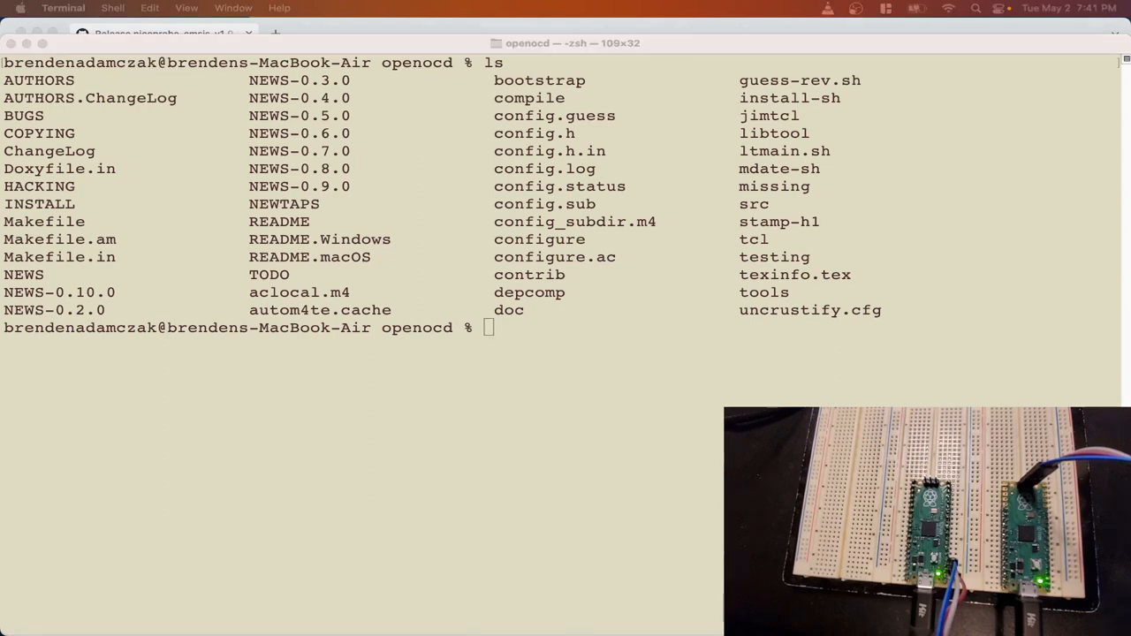
pyautogui.moveTo(446, 442)
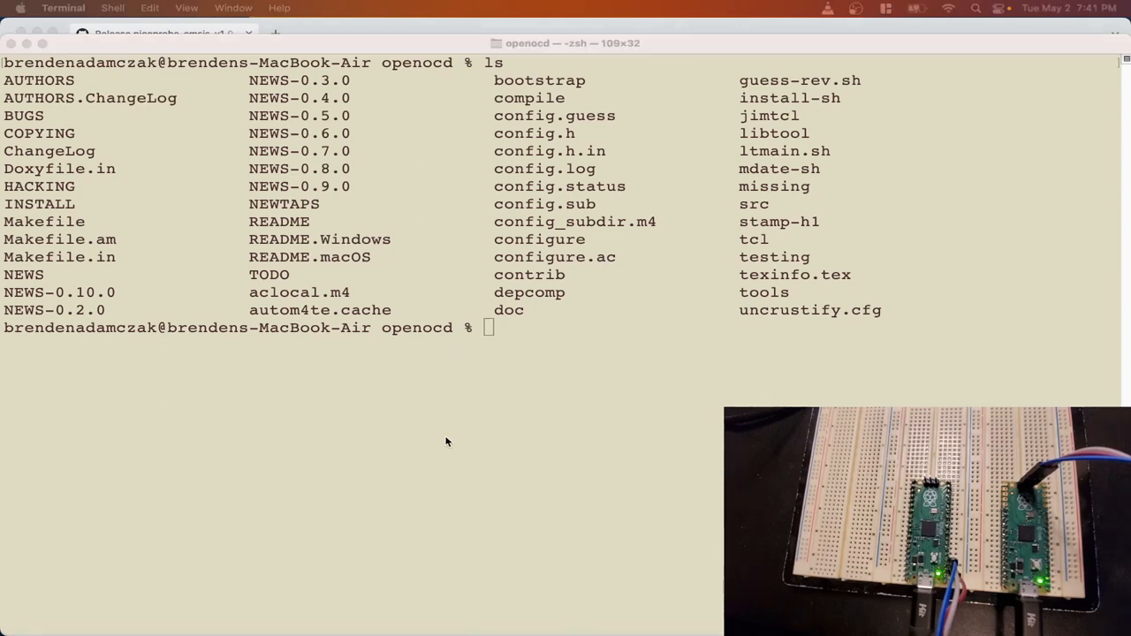
pyautogui.write('./configure --disable-werror CAPSTONE_CFLAGS="$(pkg-config capstone --cflags | sed s/.capstone\\$//)"')
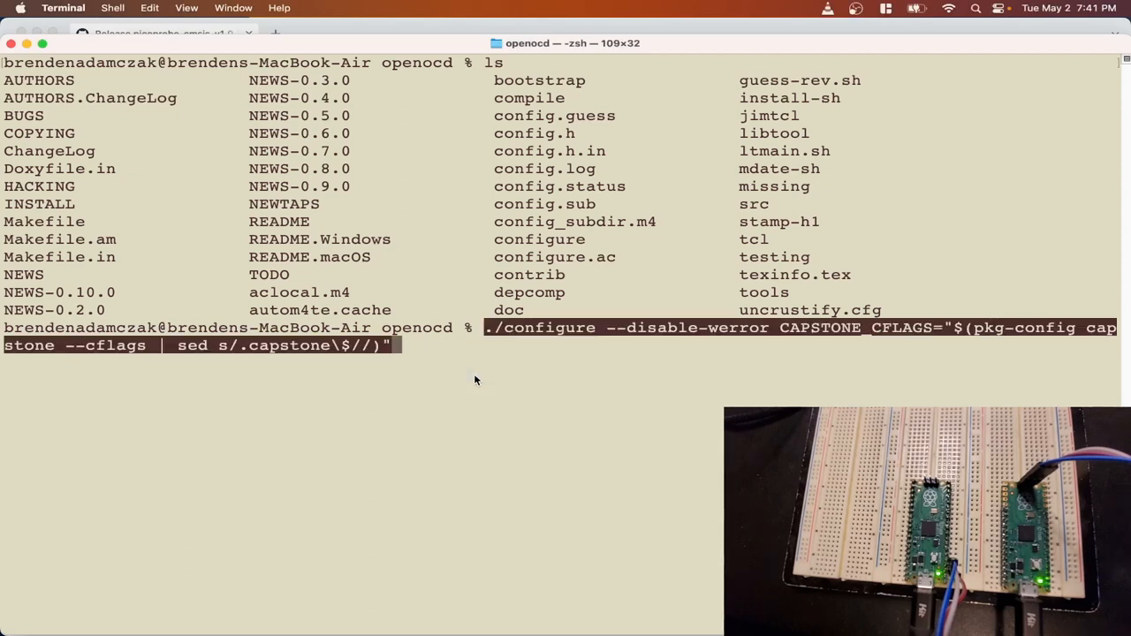
pyautogui.moveTo(658, 327)
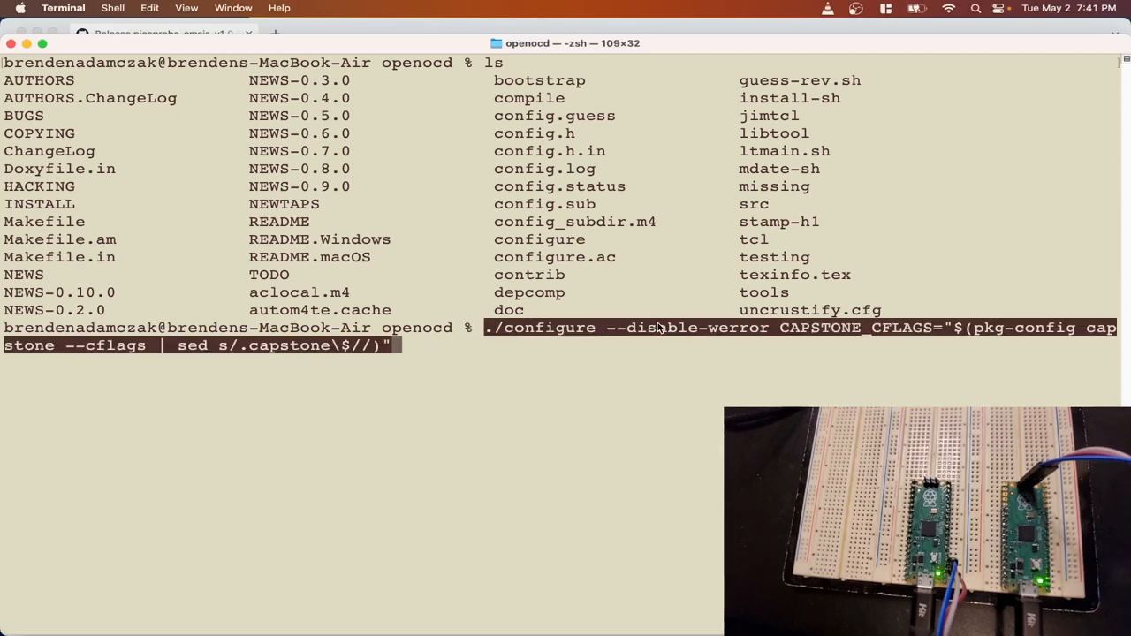
pyautogui.doubleClick(688, 328)
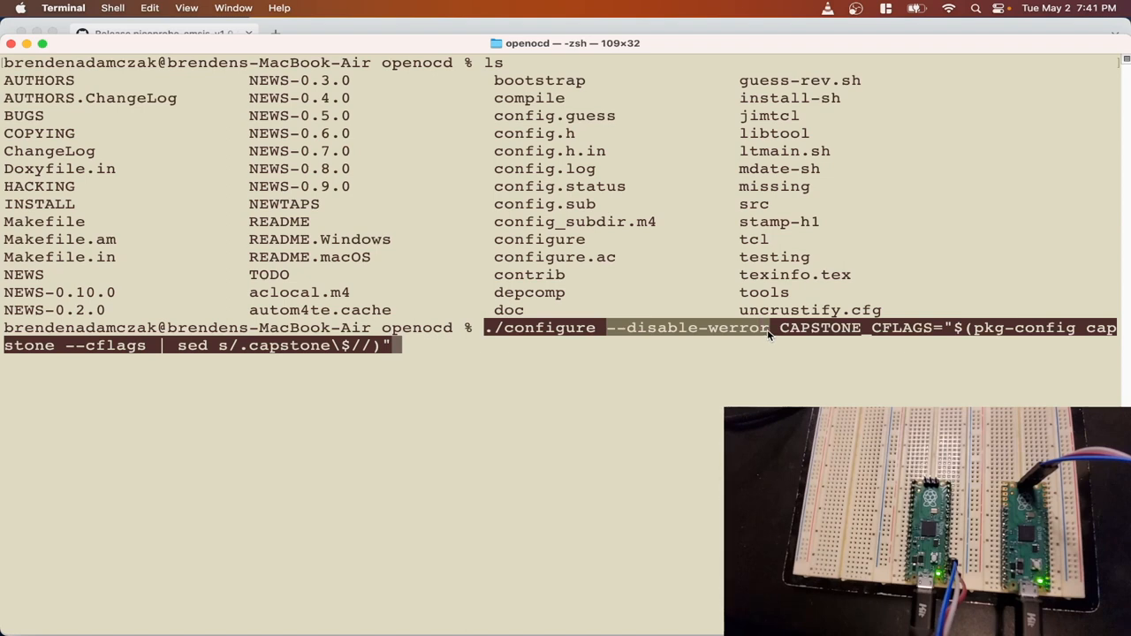
pyautogui.moveTo(767, 334)
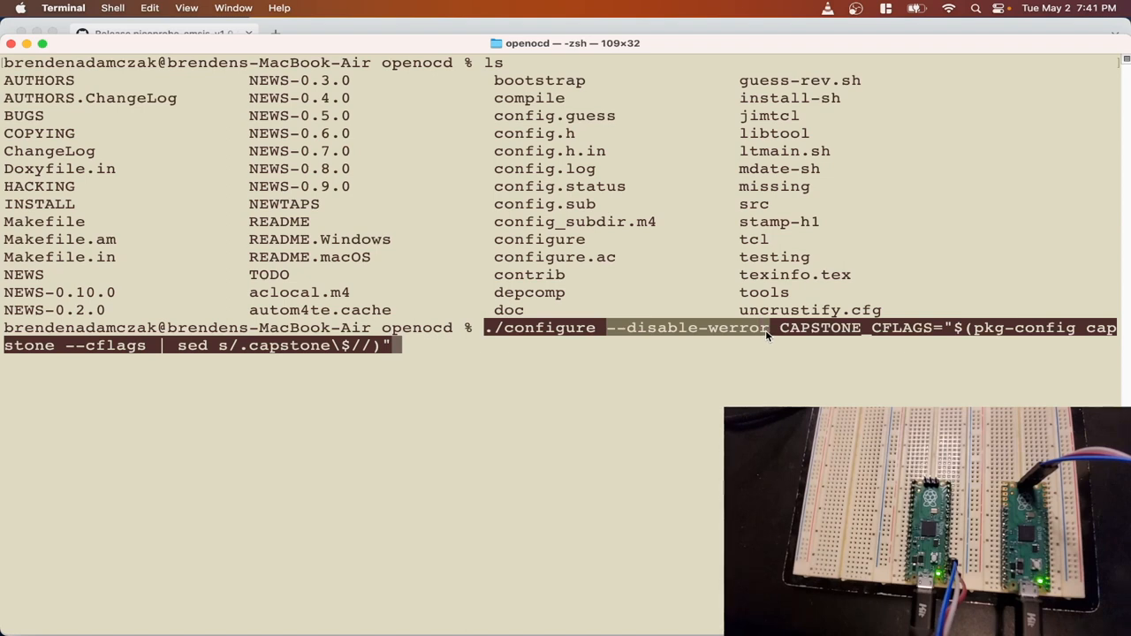